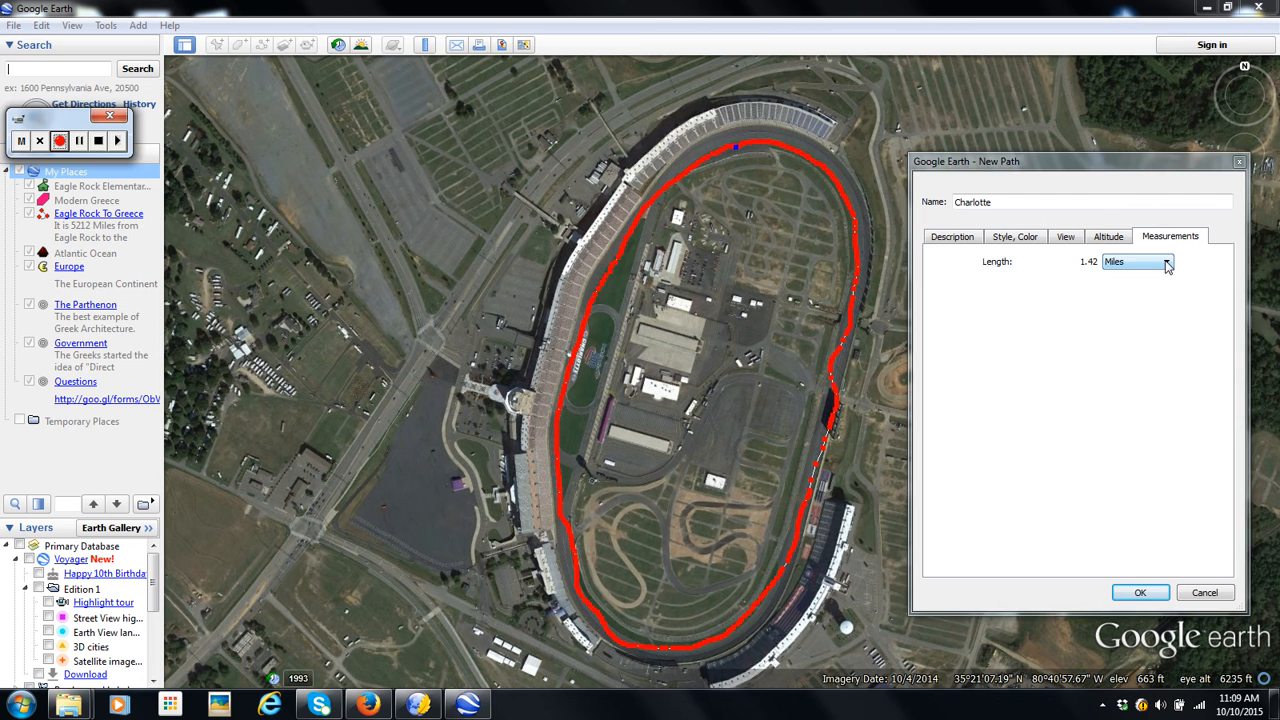
Step: Measure the Charlotte path's length in yards (about 2,506), then in miles
click(1164, 260)
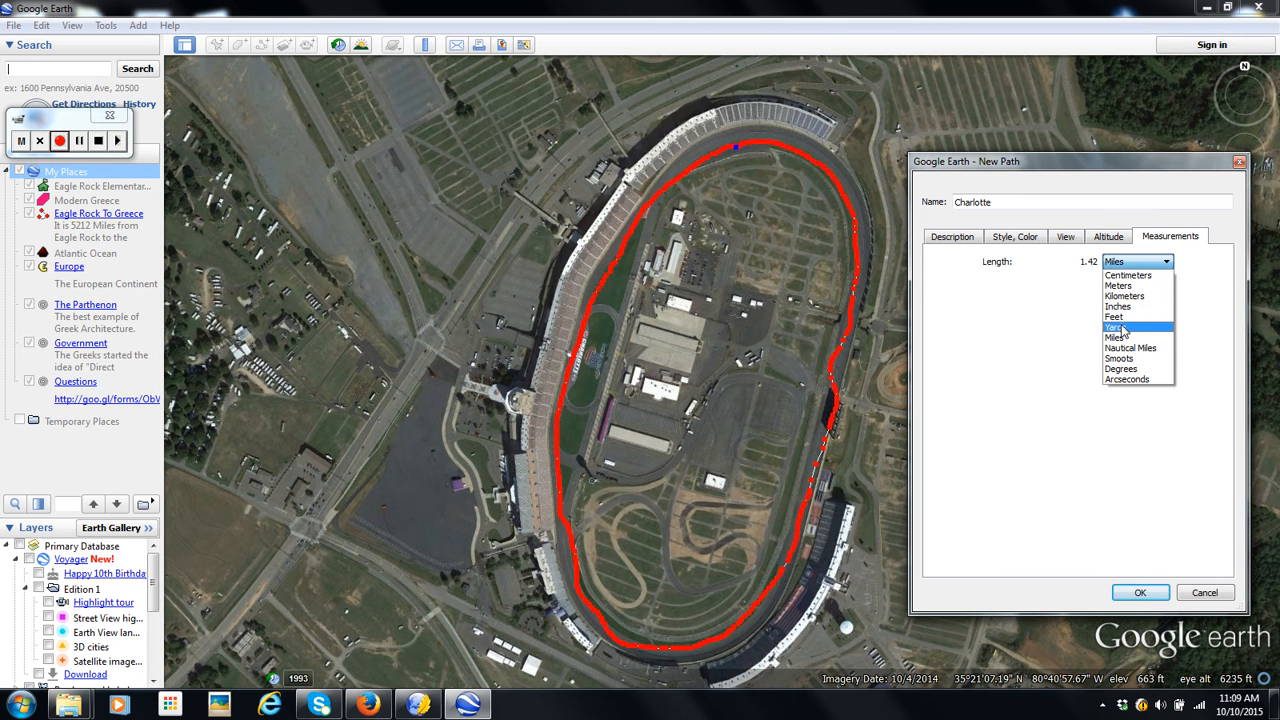
click(1116, 328)
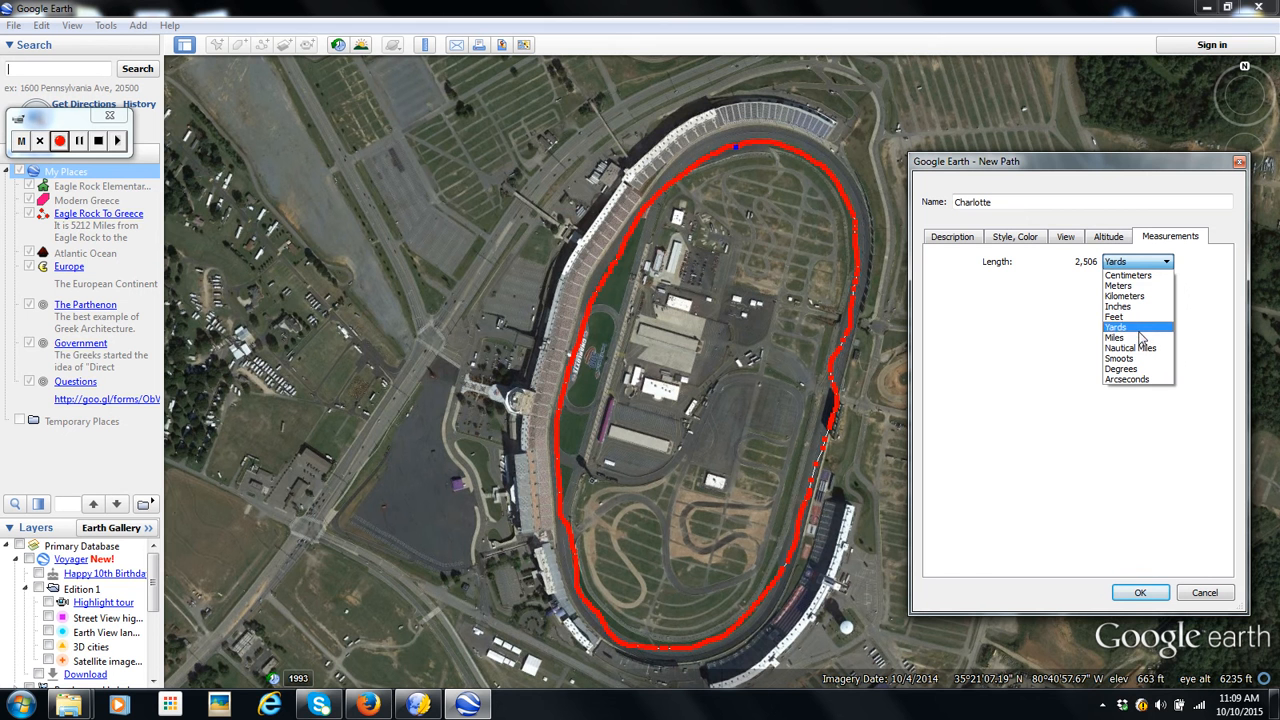
click(1112, 336)
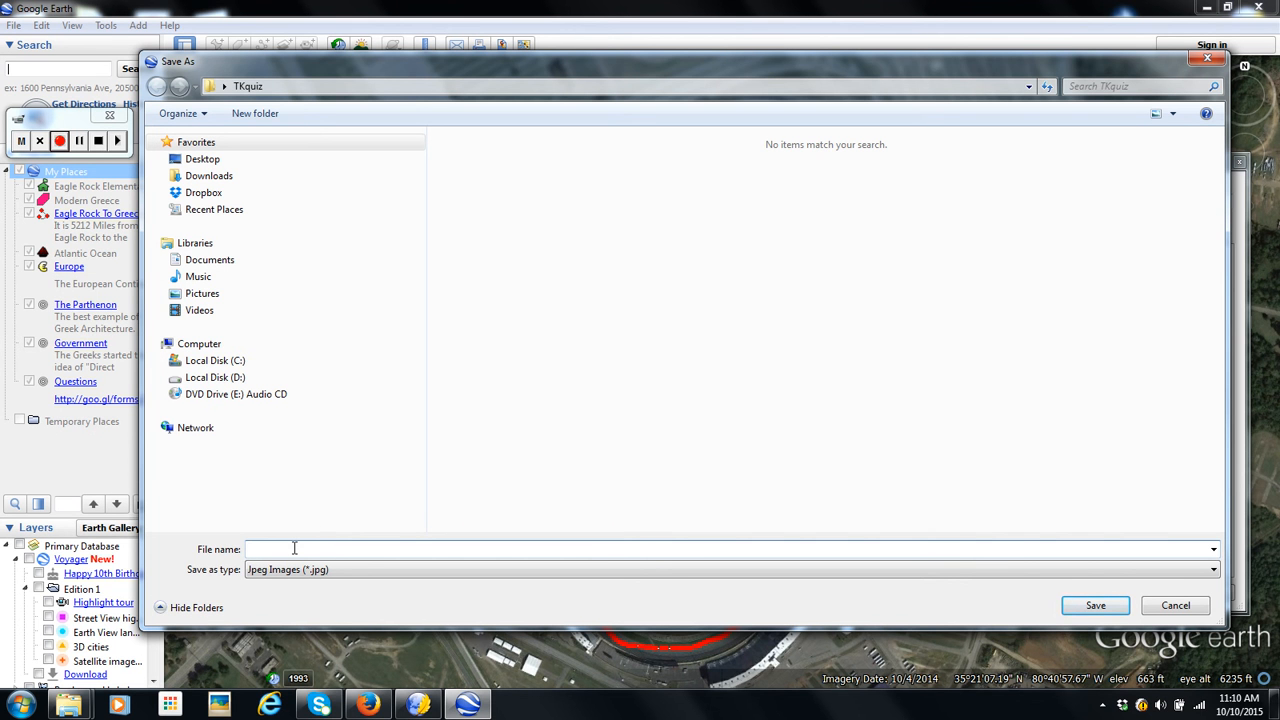
Step: Save the speedway view as the JPEG image Ge_TK3_Scott in the TKquiz folder
text(G)
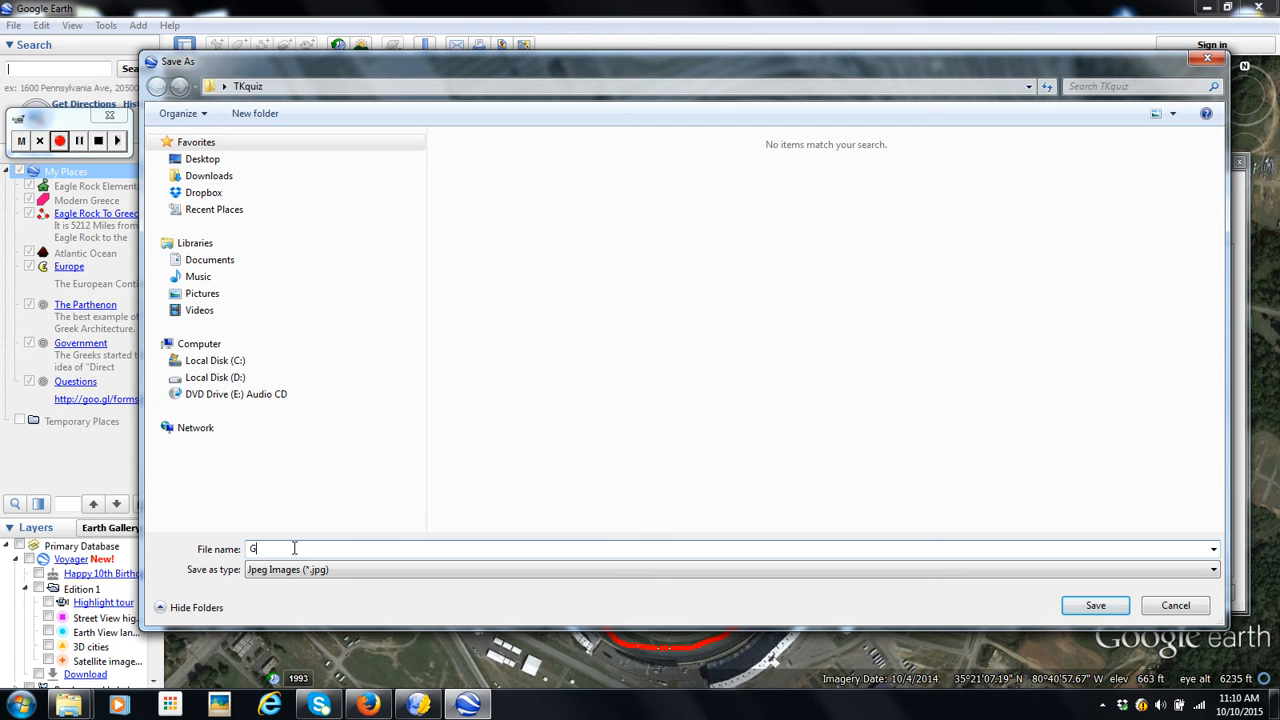
text(e_TK)
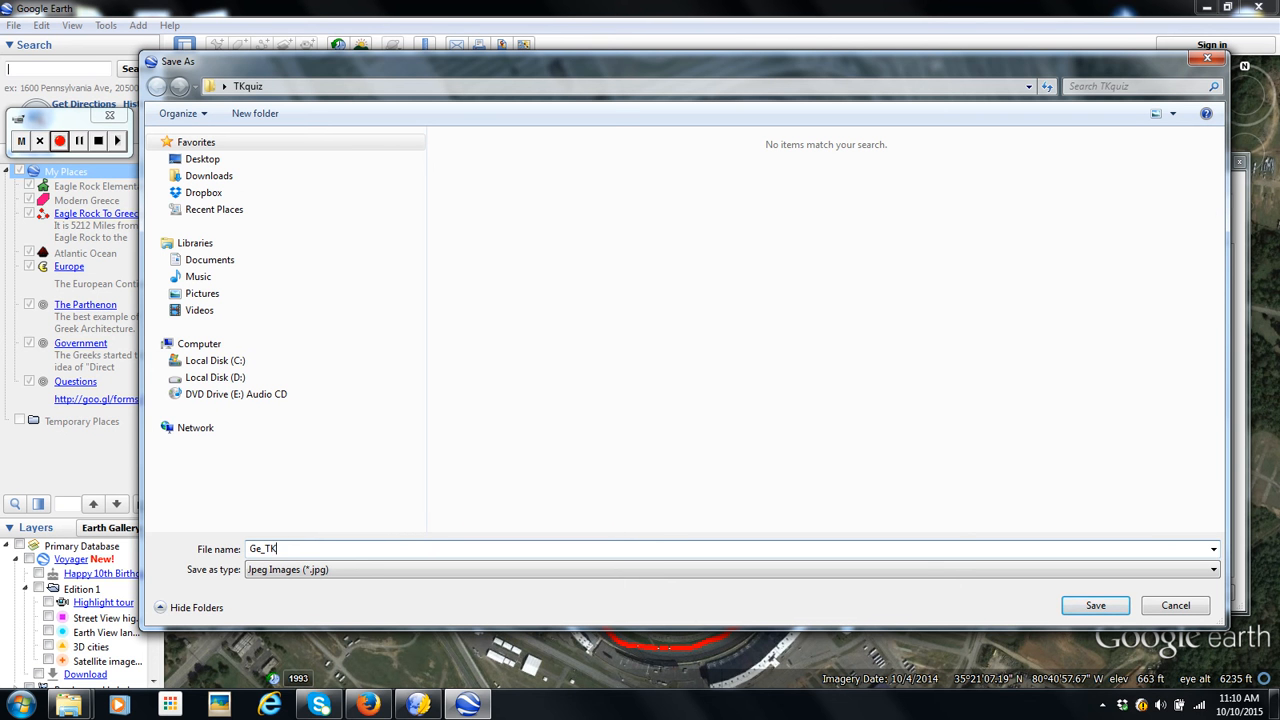
text(3)
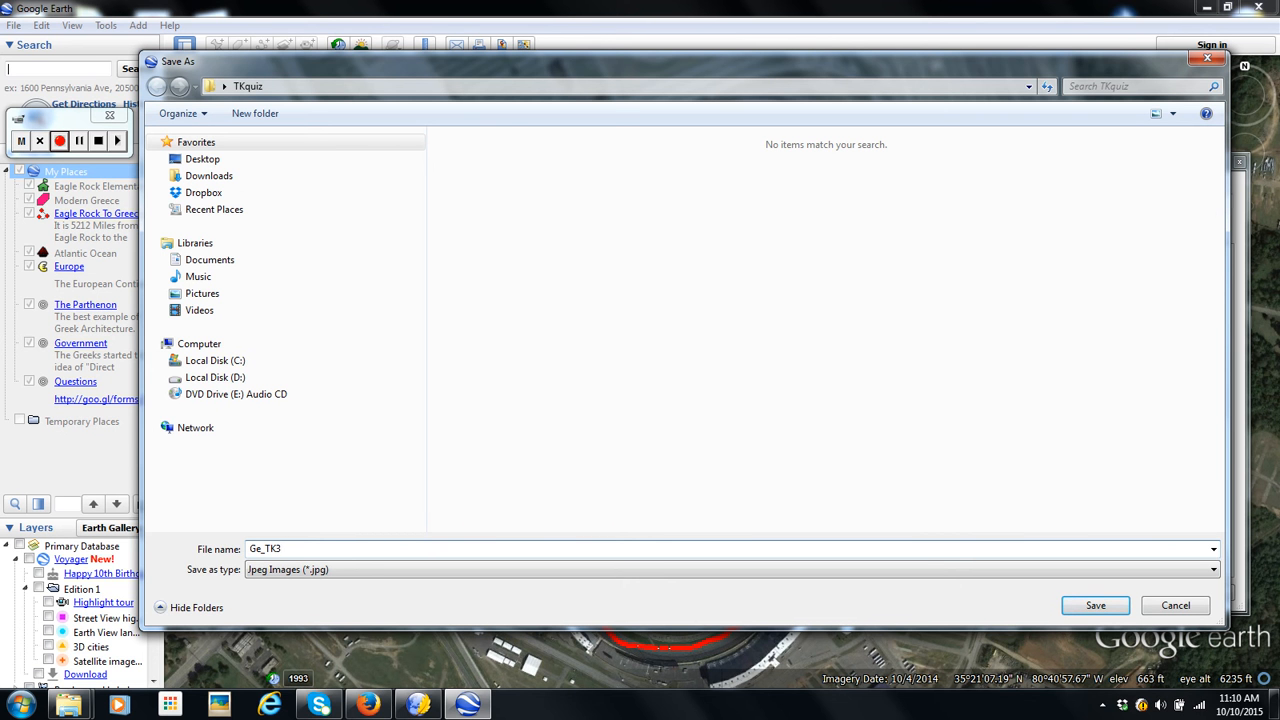
text(_Scott)
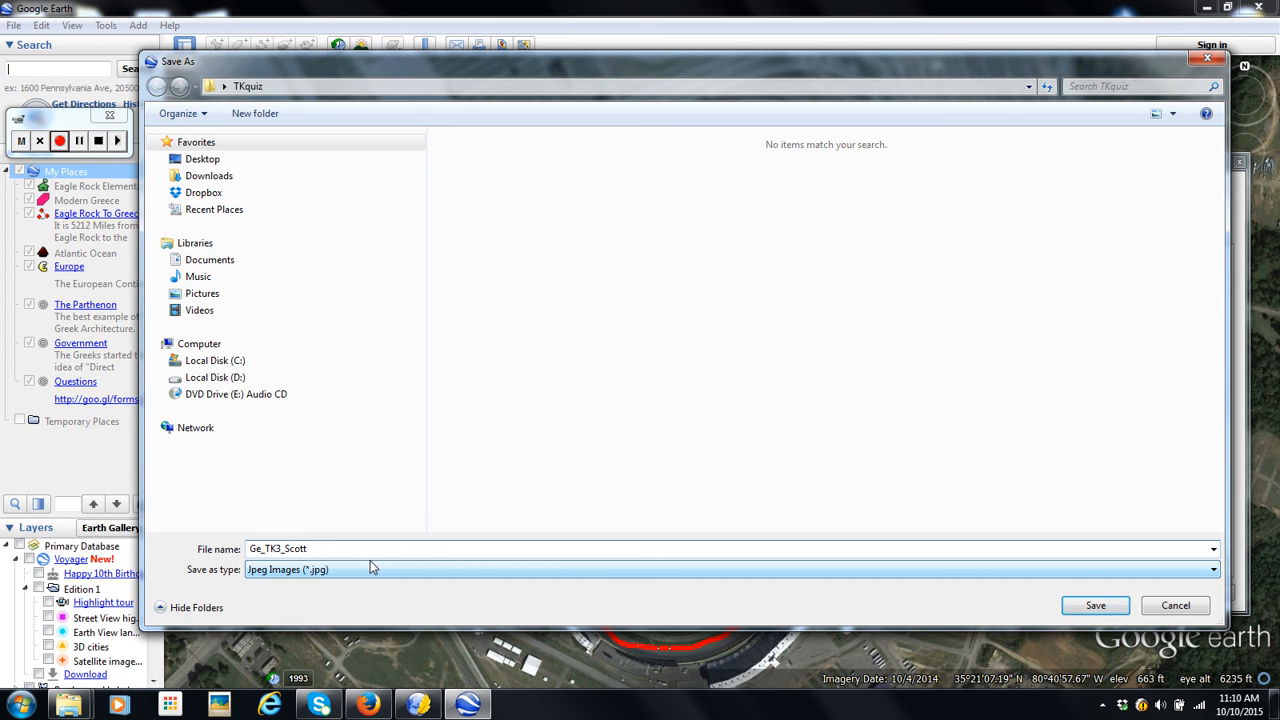
click(60, 140)
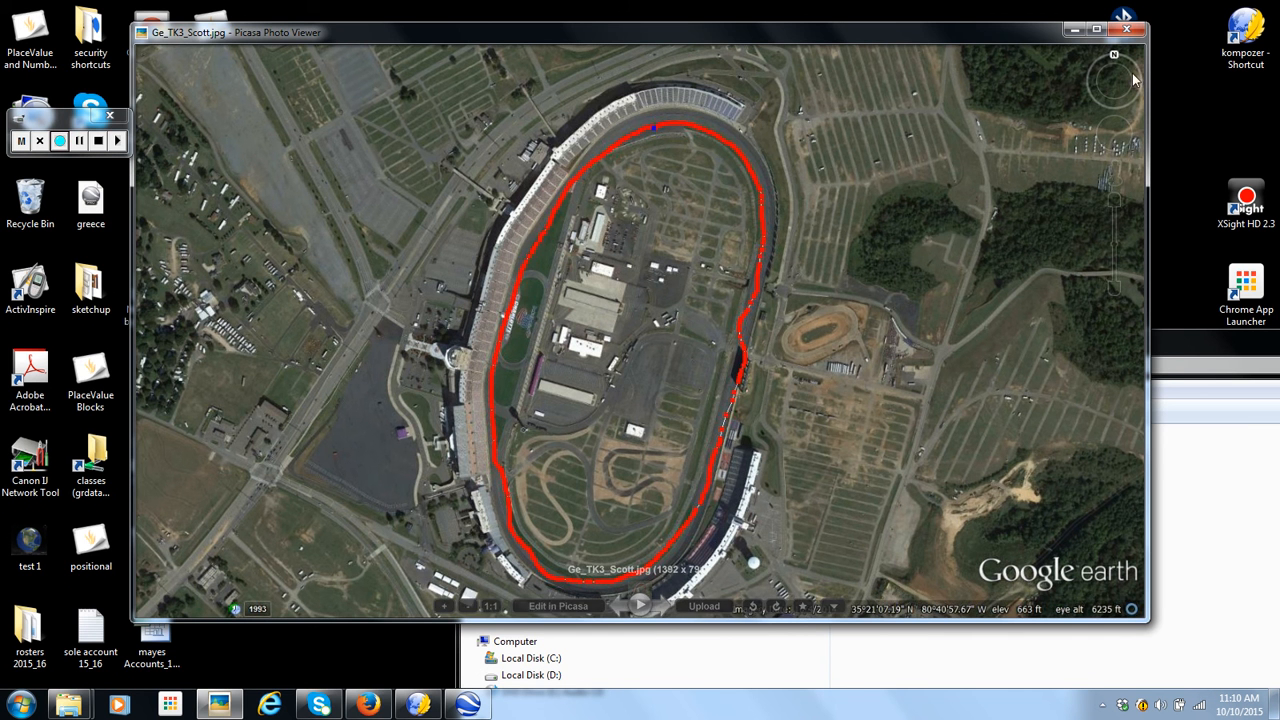
Step: Close the Picasa preview to reveal the TKquiz folder listing Ge_TK3_Scott
click(1136, 30)
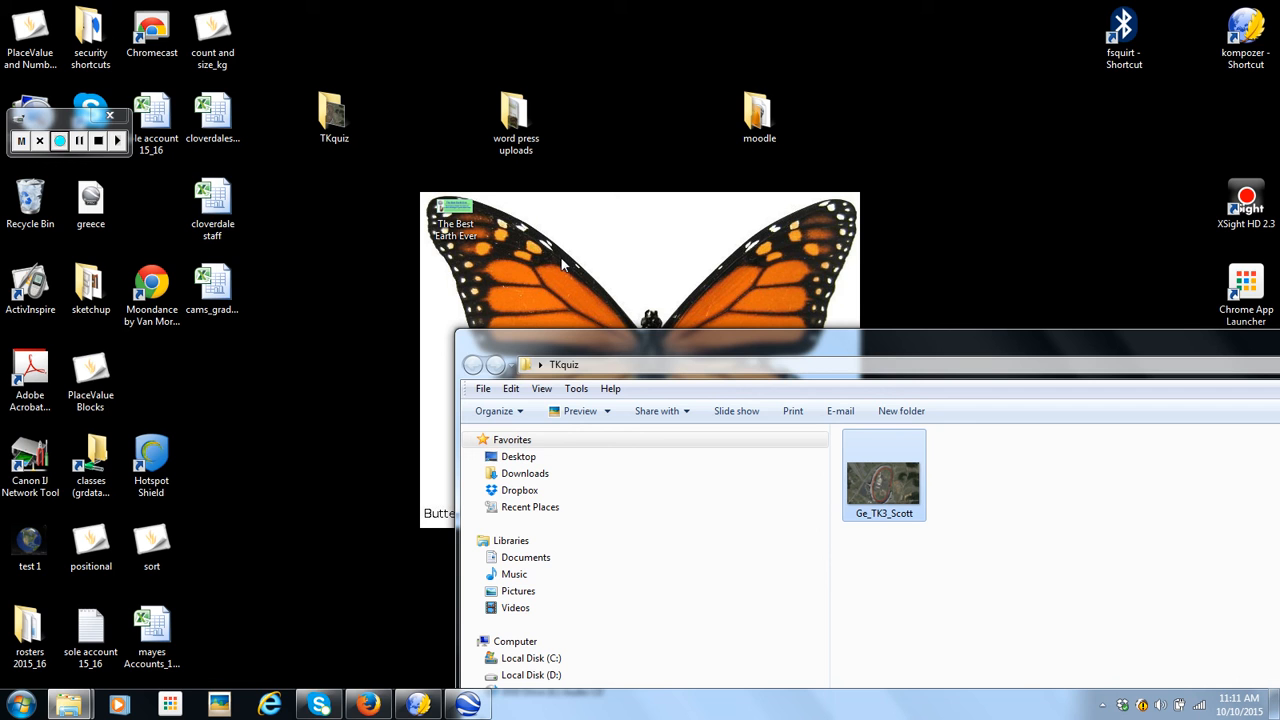